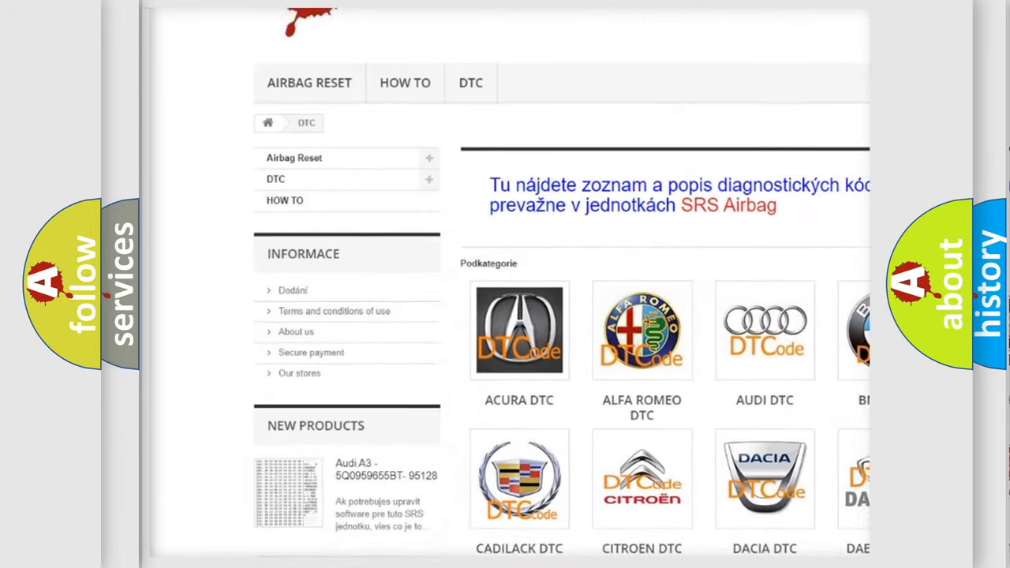
{"action": "scroll", "scroll_direction": "down", "scroll_amount": 3}
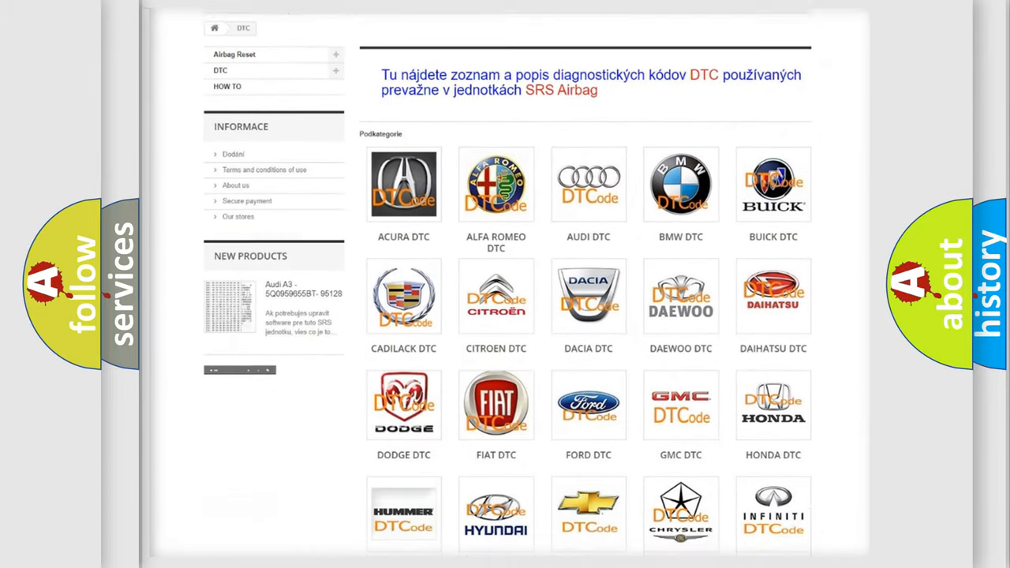
{"action": "scroll", "scroll_direction": "down", "scroll_amount": 3}
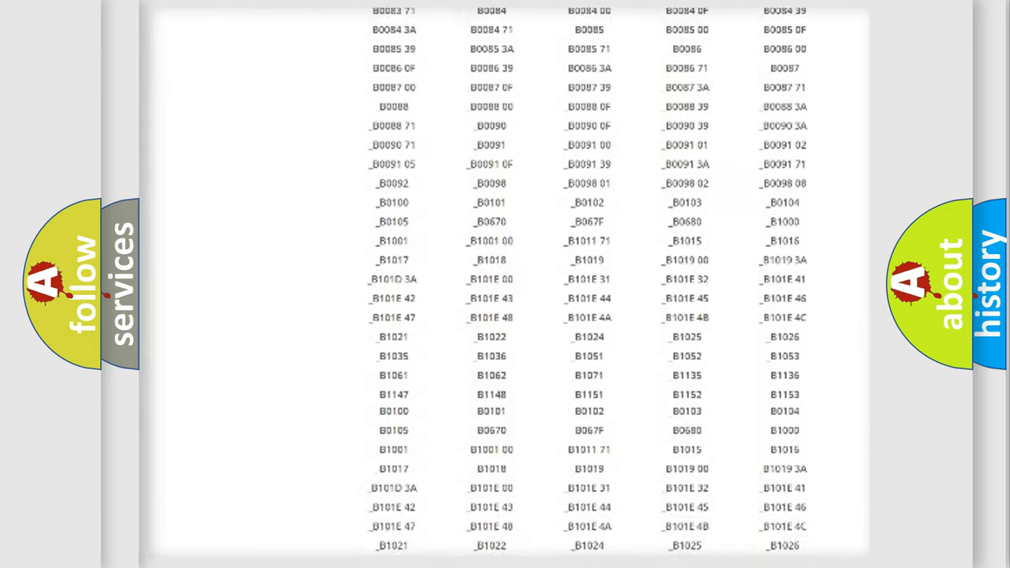
{"action": "scroll", "scroll_direction": "up", "scroll_amount": 3}
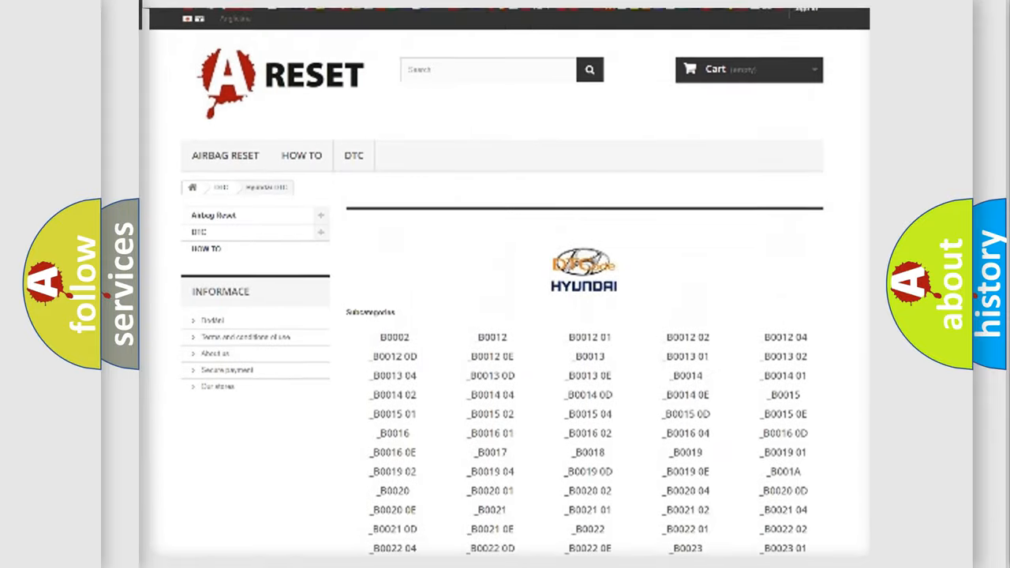
{"action": "scroll", "scroll_direction": "up", "scroll_amount": 3}
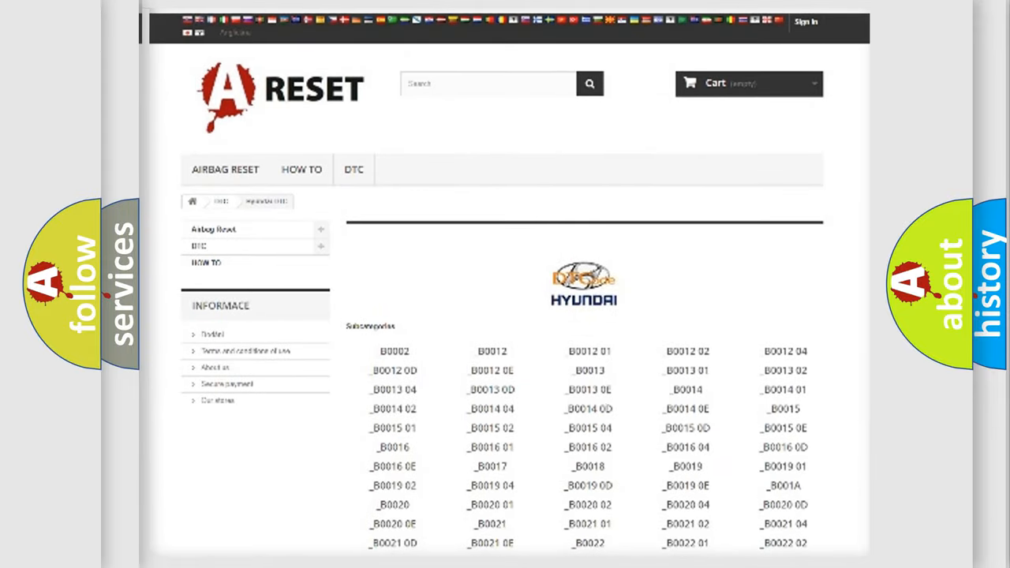